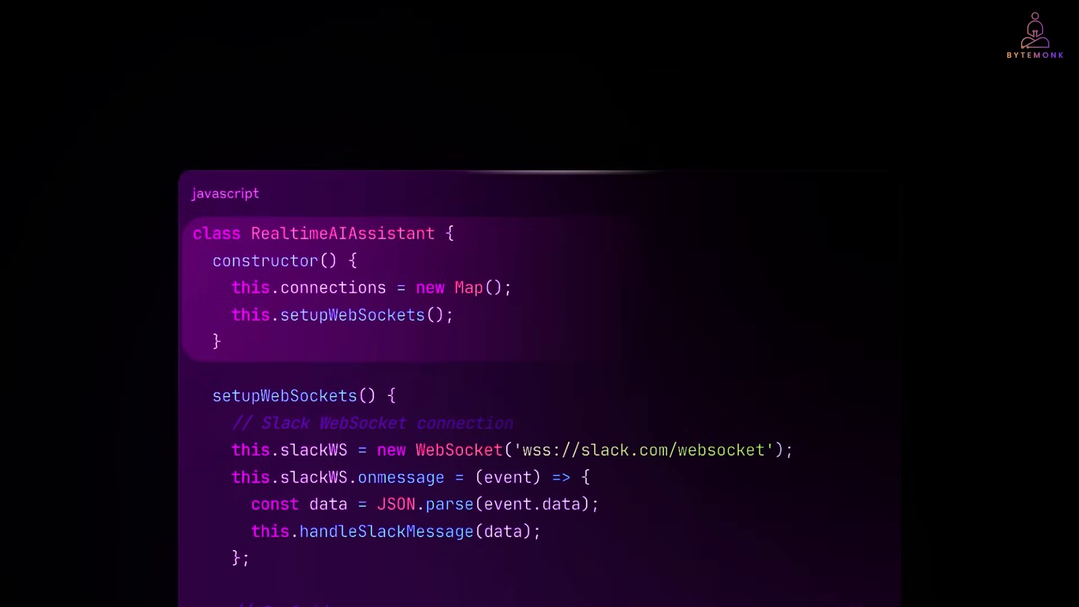
{"action": "scroll", "scroll_direction": "down", "scroll_amount": 3}
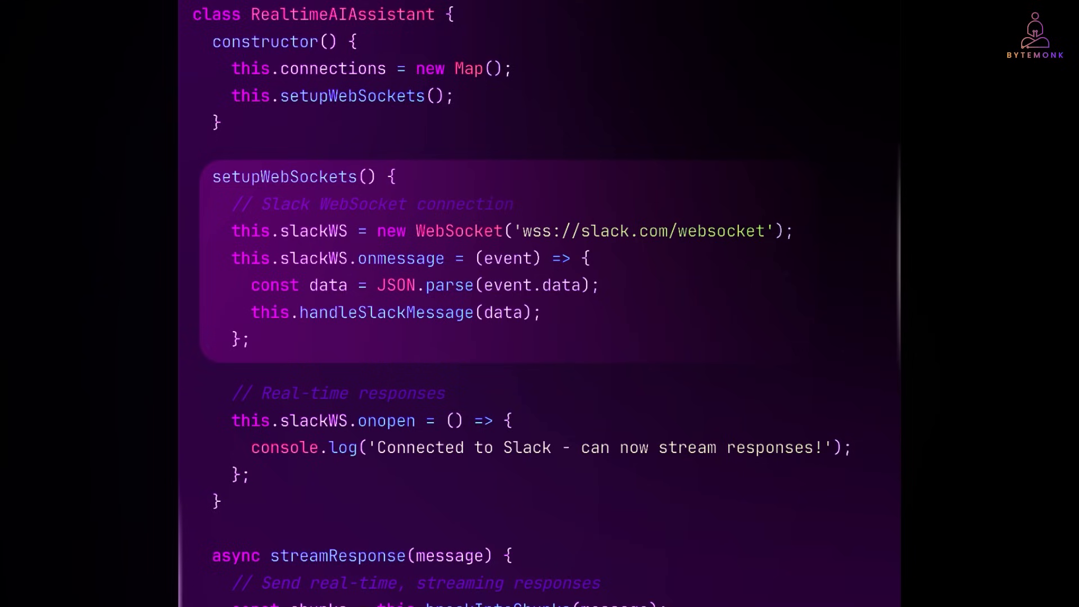
{"action": "scroll", "scroll_direction": "down", "scroll_amount": 3}
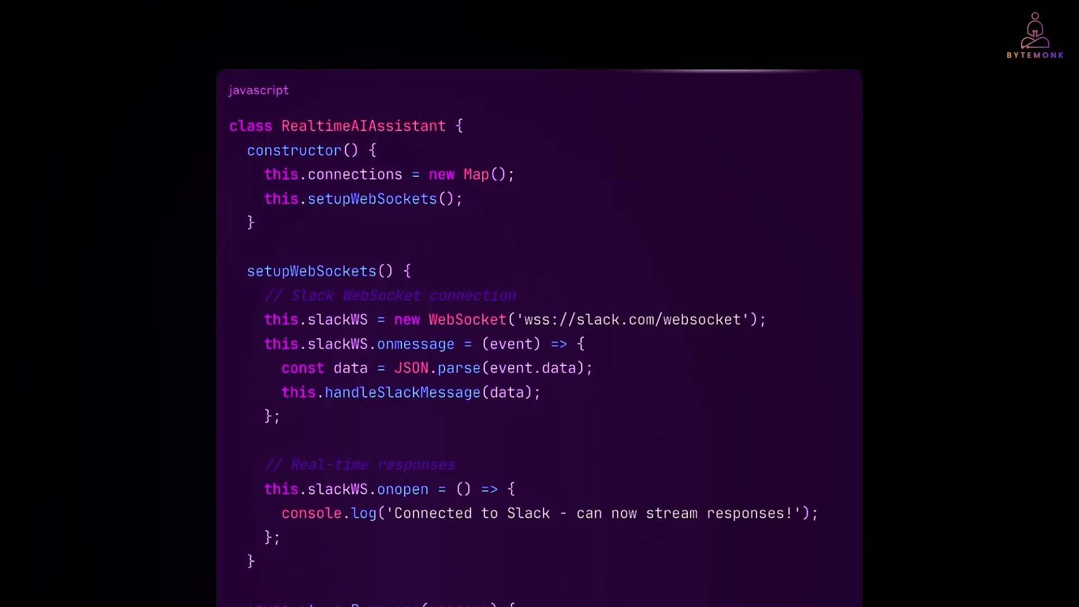
{"action": "scroll", "scroll_direction": "down", "scroll_amount": 3}
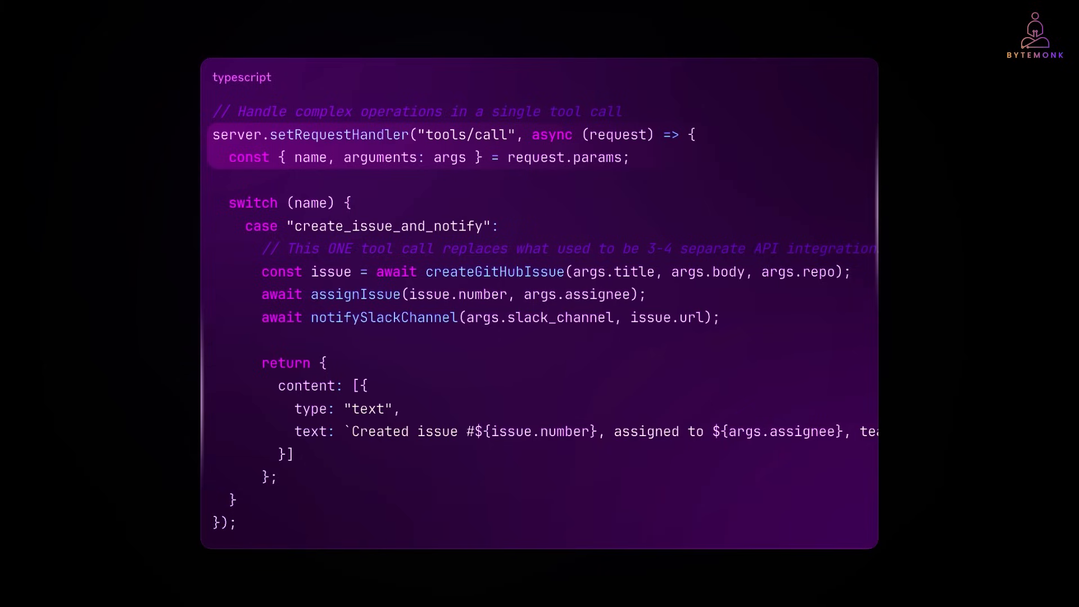
{"action": "scroll", "scroll_direction": "down", "scroll_amount": 3}
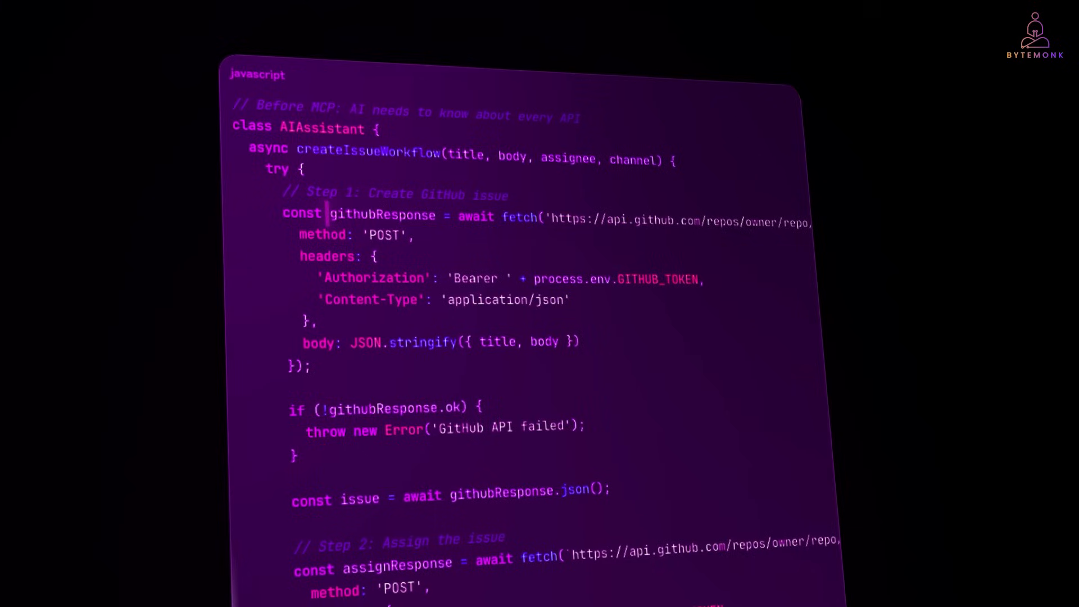
{"action": "scroll", "scroll_direction": "down", "scroll_amount": 3}
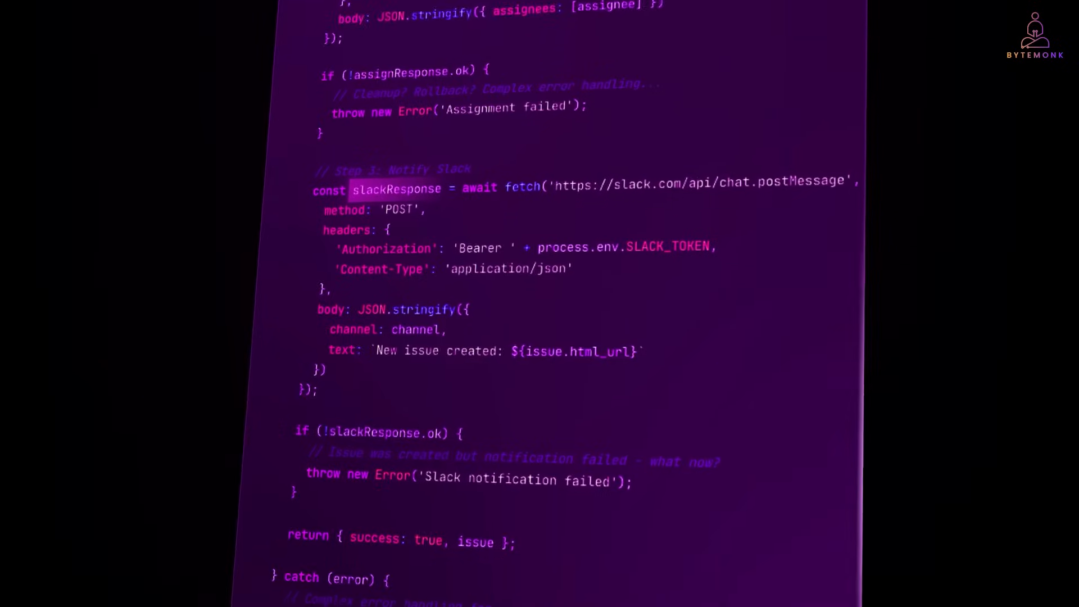
{"action": "scroll", "scroll_direction": "down", "scroll_amount": 3}
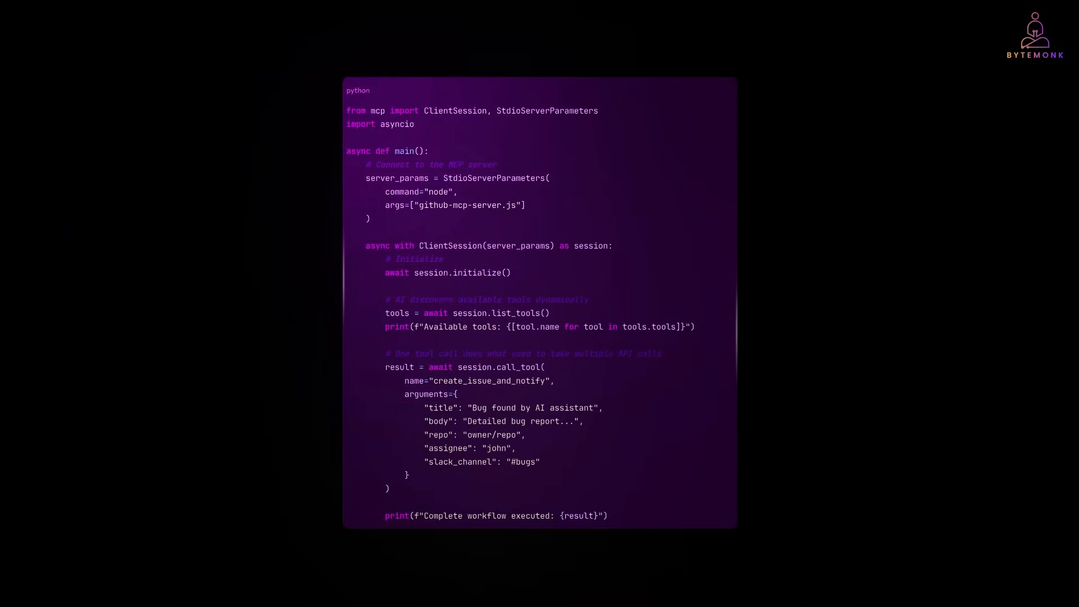
{"action": "scroll", "scroll_direction": "down", "scroll_amount": 3}
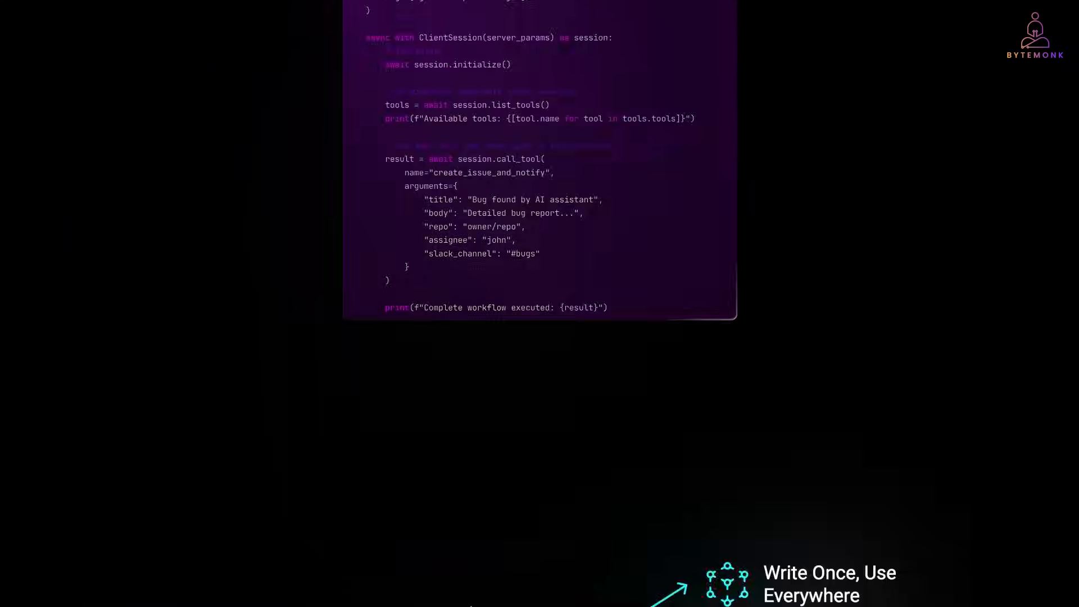